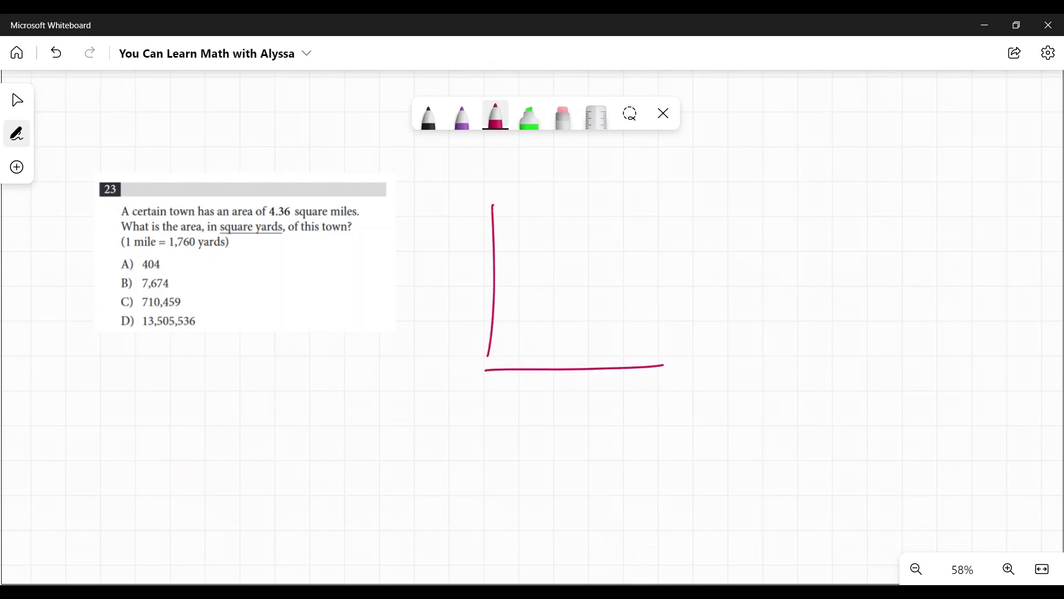
Draw a red square right of the problem and begin a label beneath it
{"action": "left_click_drag", "start_coordinate": [492, 197], "coordinate": [665, 366]}
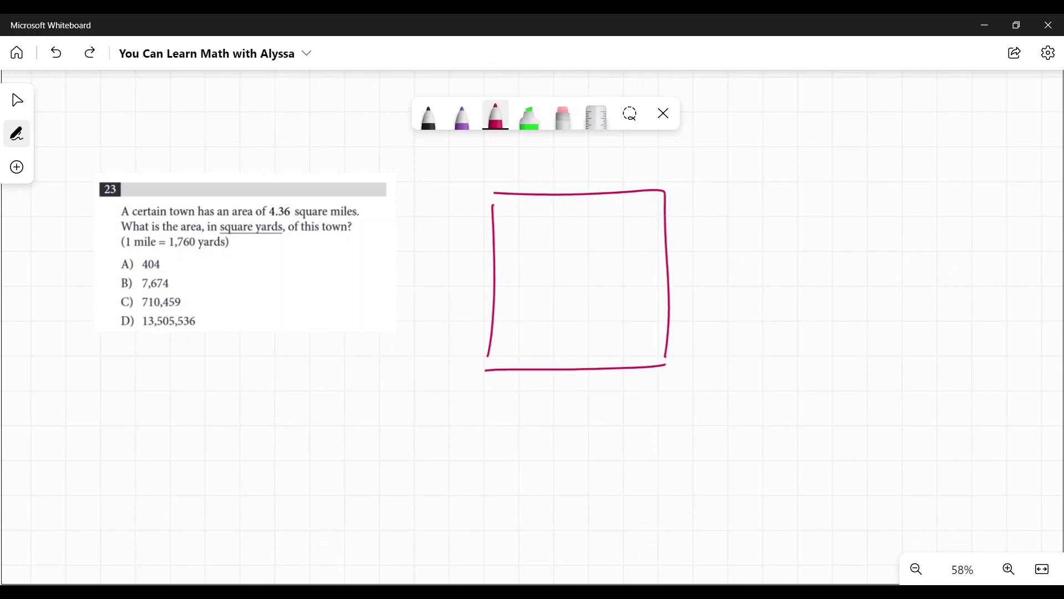
{"action": "left_click_drag", "start_coordinate": [528, 387], "coordinate": [529, 419]}
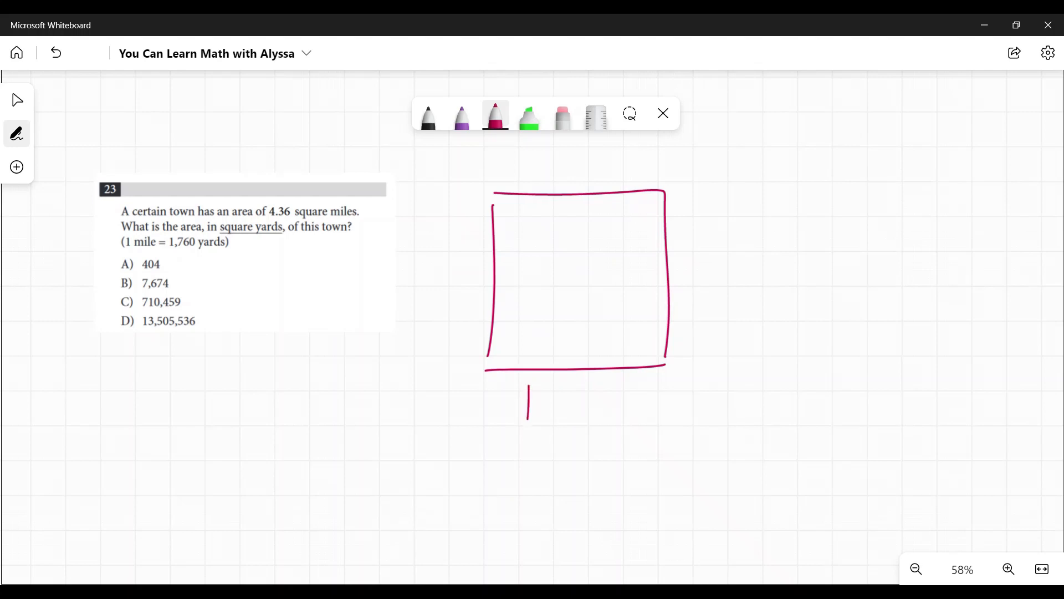
Write 1760 under the square, the multiplier 4.36, and the product 13,505,536
{"action": "left_click_drag", "start_coordinate": [530, 400], "coordinate": [618, 400]}
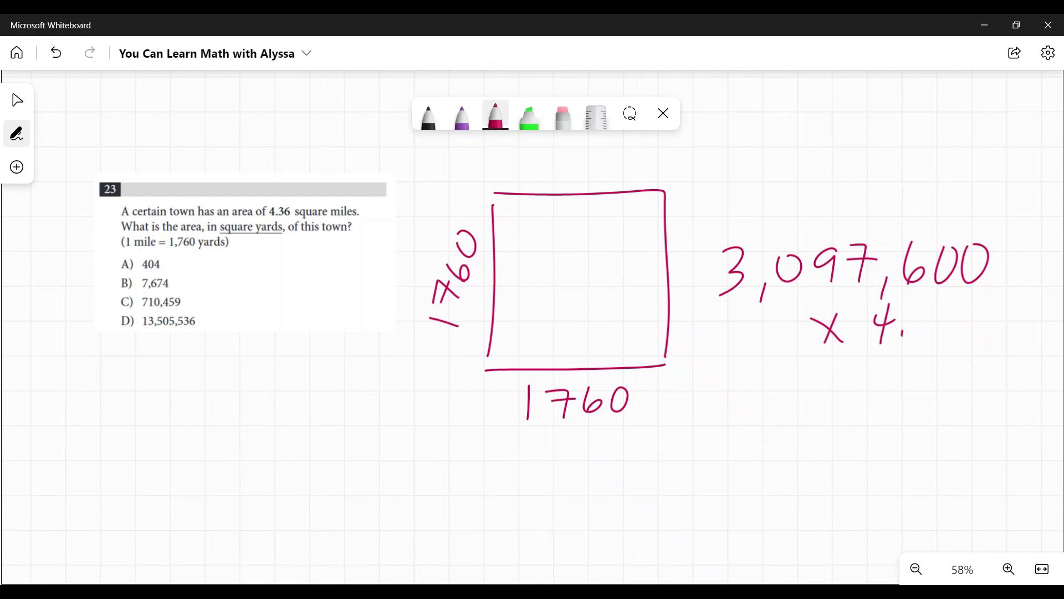
{"action": "left_click_drag", "start_coordinate": [917, 326], "coordinate": [981, 350]}
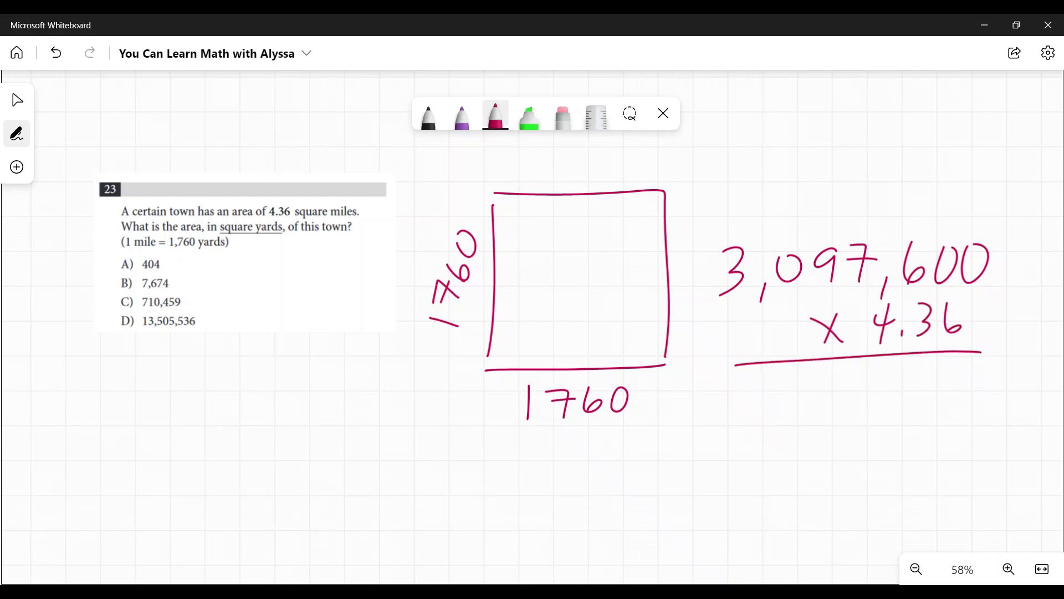
{"action": "left_click_drag", "start_coordinate": [716, 400], "coordinate": [828, 414]}
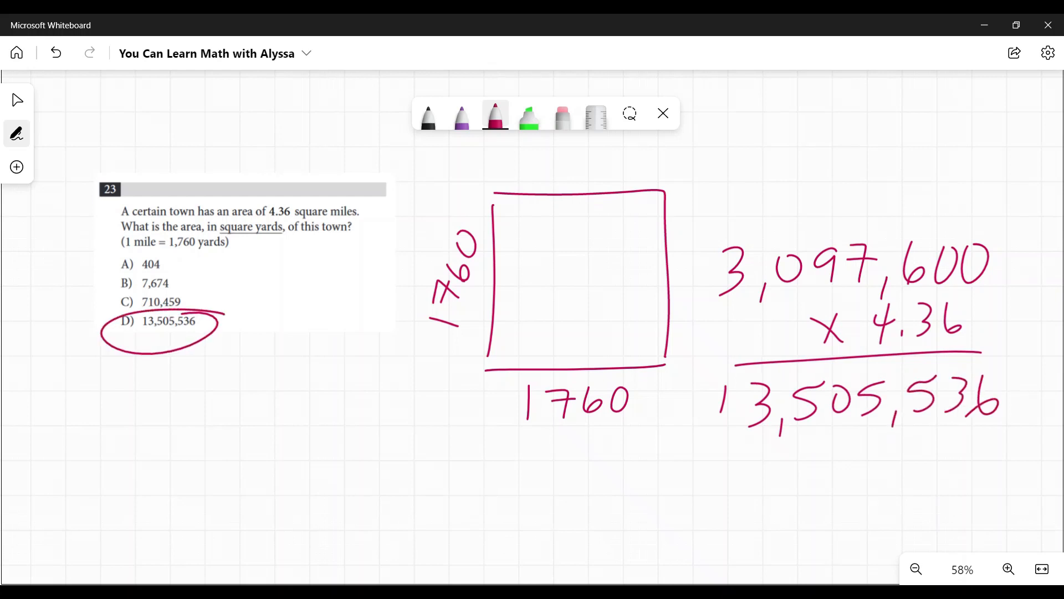
Use the highlighter, then the eraser, to wipe out the square and calculation
{"action": "left_click", "coordinate": [562, 115]}
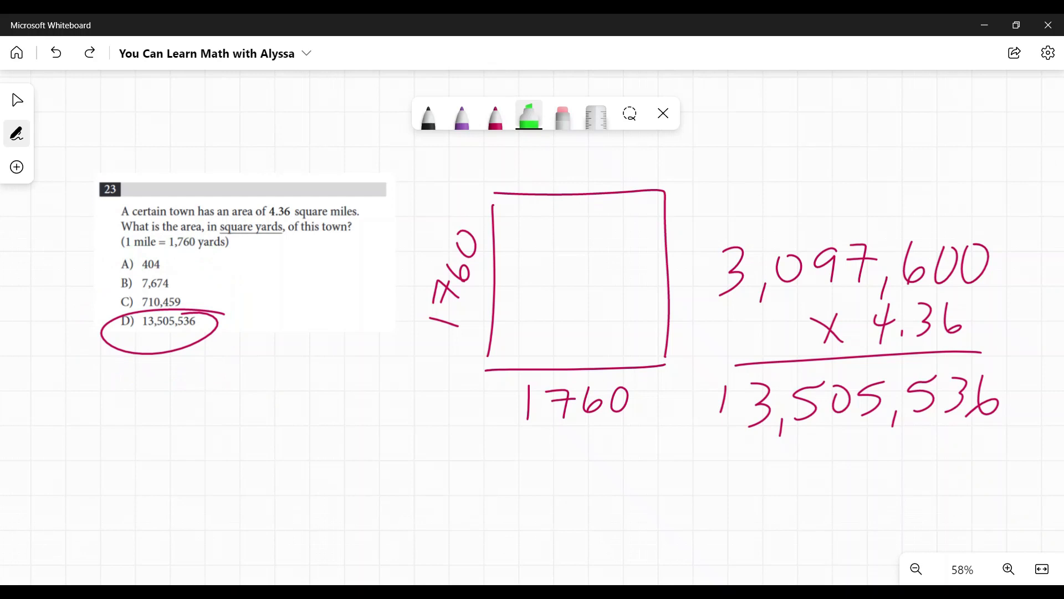
{"action": "left_click_drag", "start_coordinate": [118, 266], "coordinate": [192, 265]}
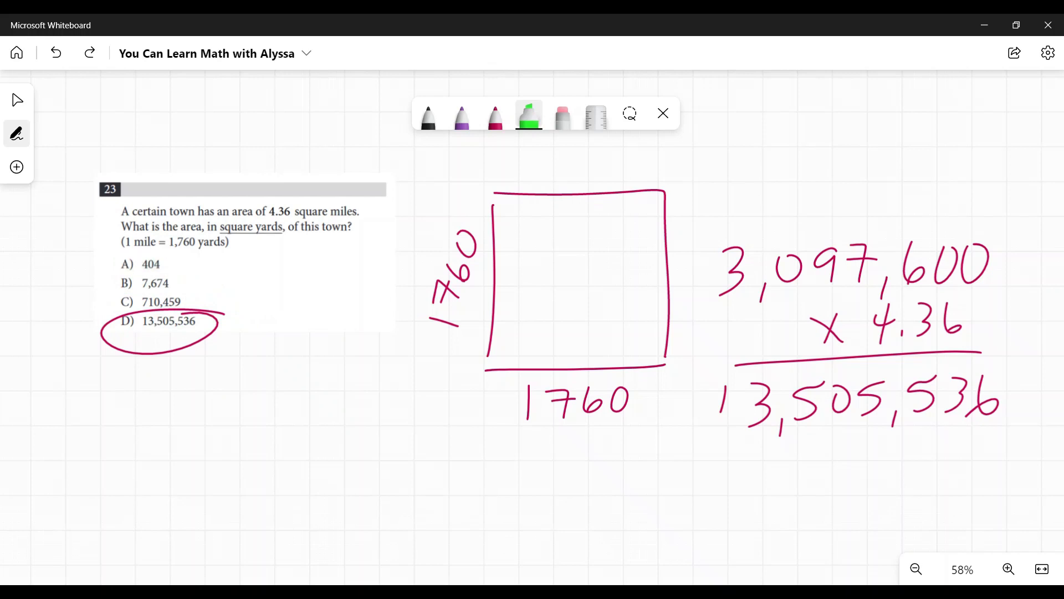
{"action": "left_click", "coordinate": [563, 114]}
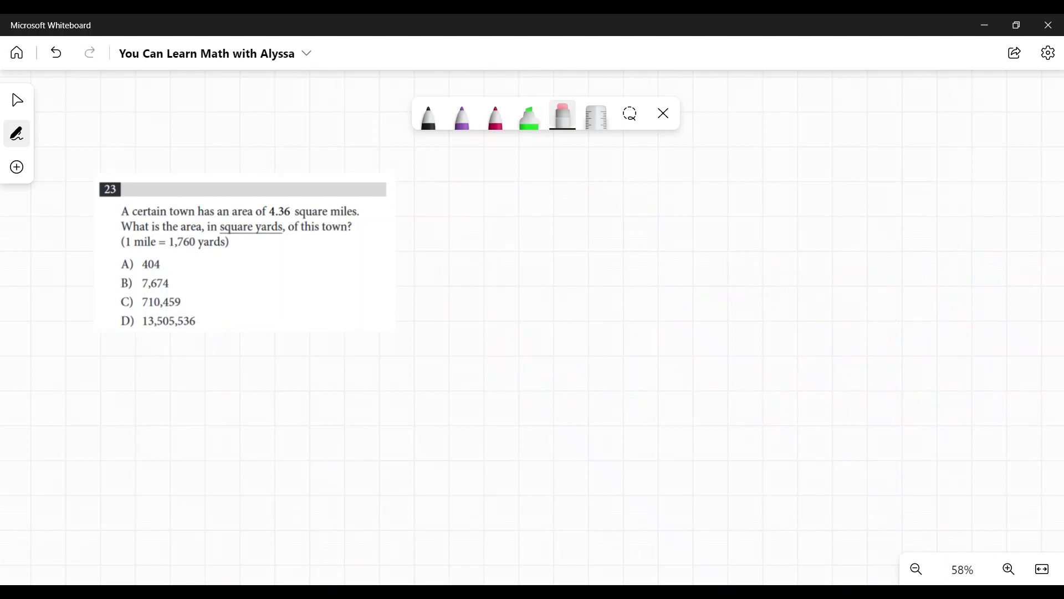
In red ink, extend 400 to 4,000,000, prefix it with 4 ·, and circle D
{"action": "left_click", "coordinate": [495, 113]}
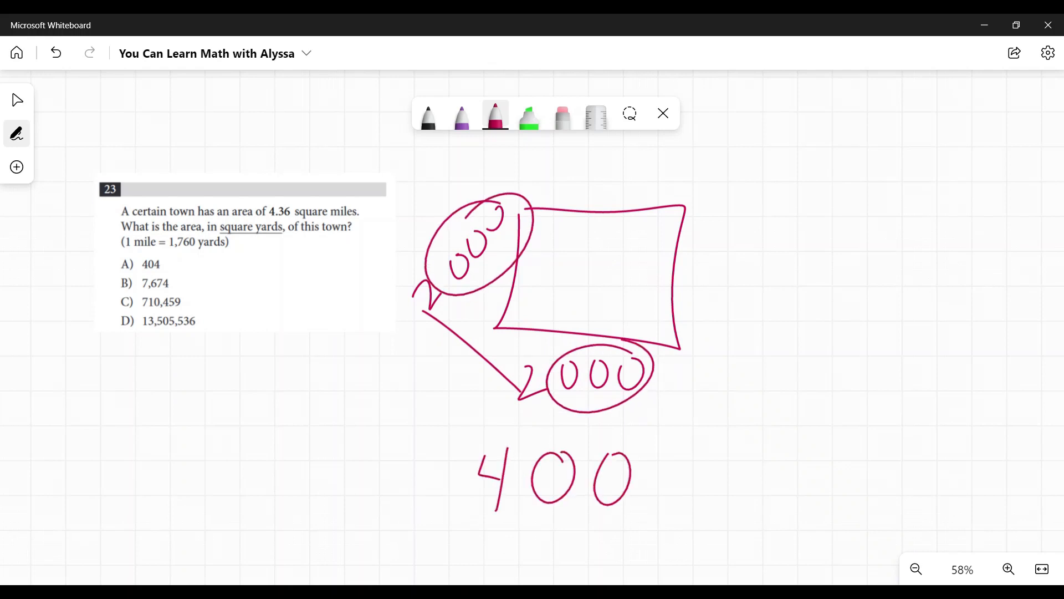
{"action": "left_click_drag", "start_coordinate": [632, 475], "coordinate": [883, 475]}
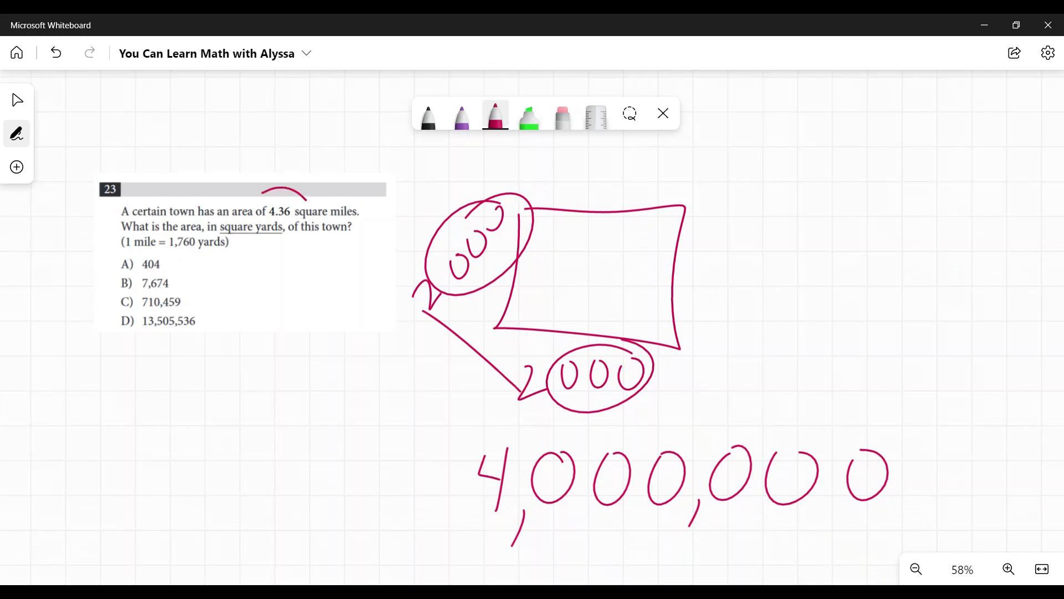
{"action": "left_click_drag", "start_coordinate": [271, 196], "coordinate": [279, 231]}
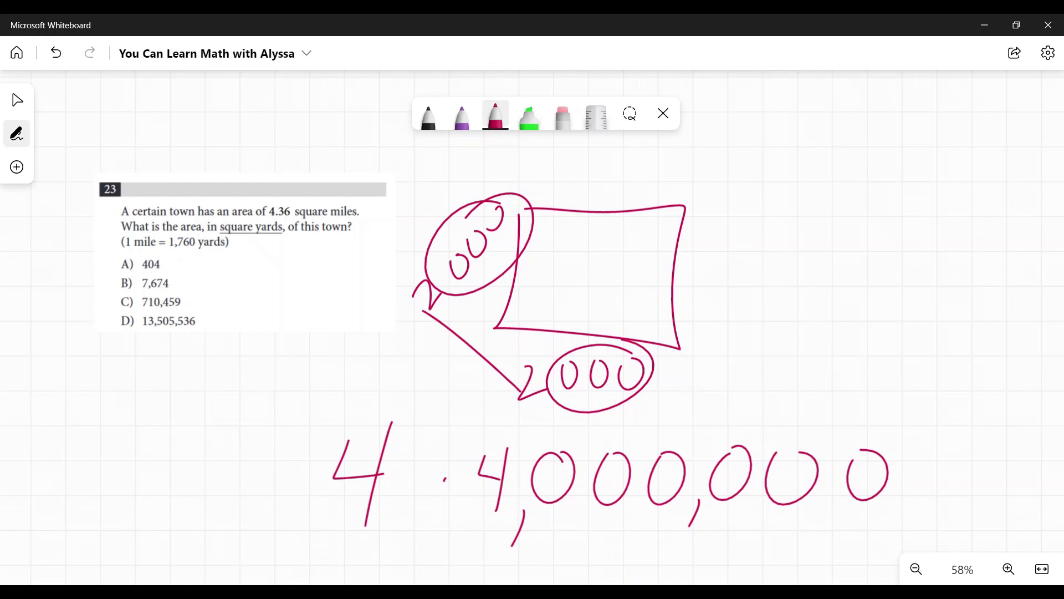
{"action": "left_click_drag", "start_coordinate": [182, 309], "coordinate": [256, 320]}
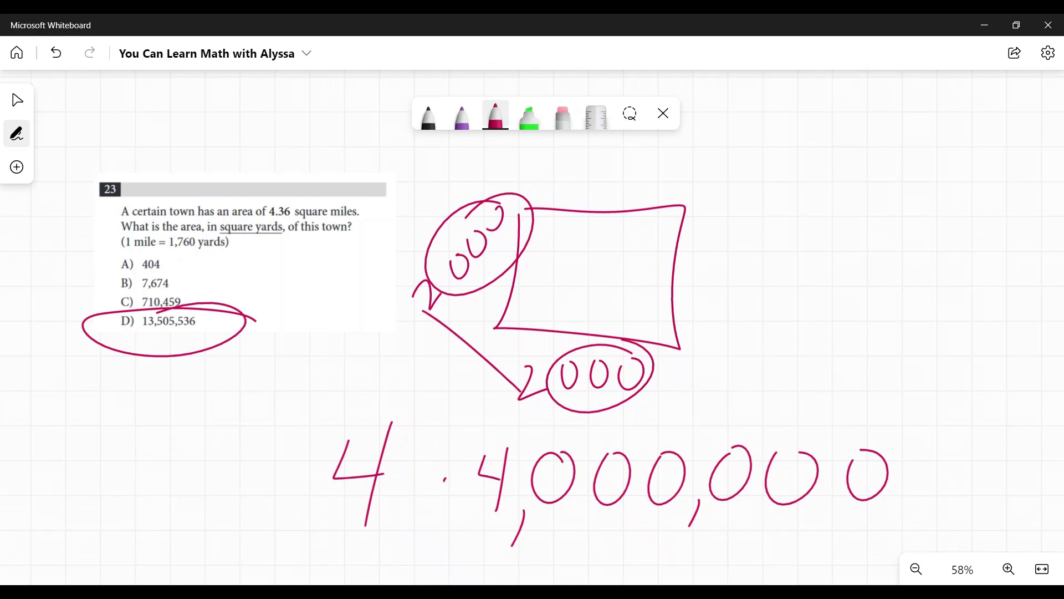
Undo the circle around D, erase the estimation ink, and select the highlighter
{"action": "left_click", "coordinate": [55, 53]}
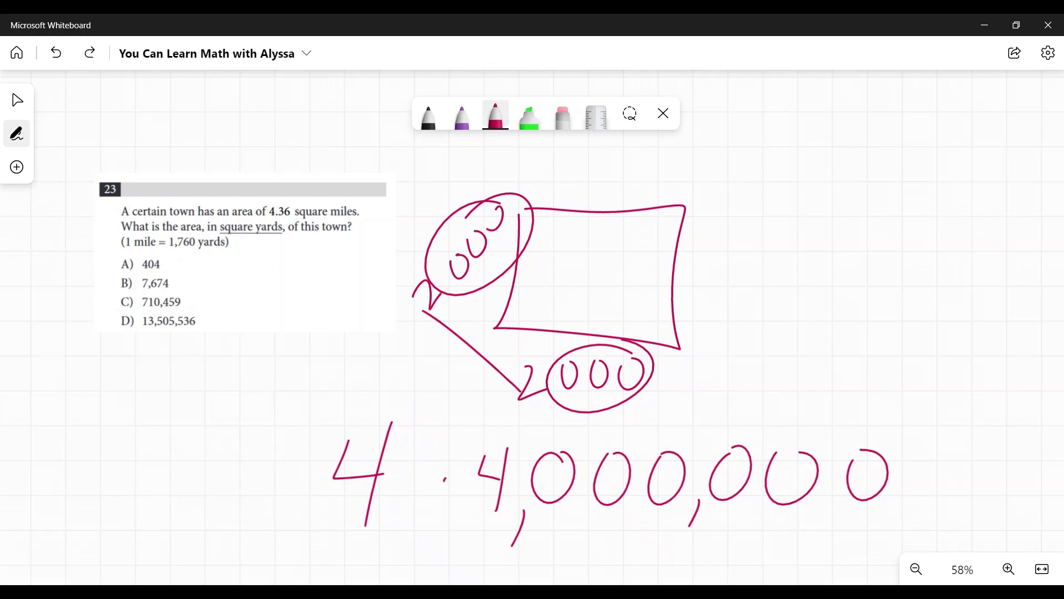
{"action": "left_click", "coordinate": [562, 114]}
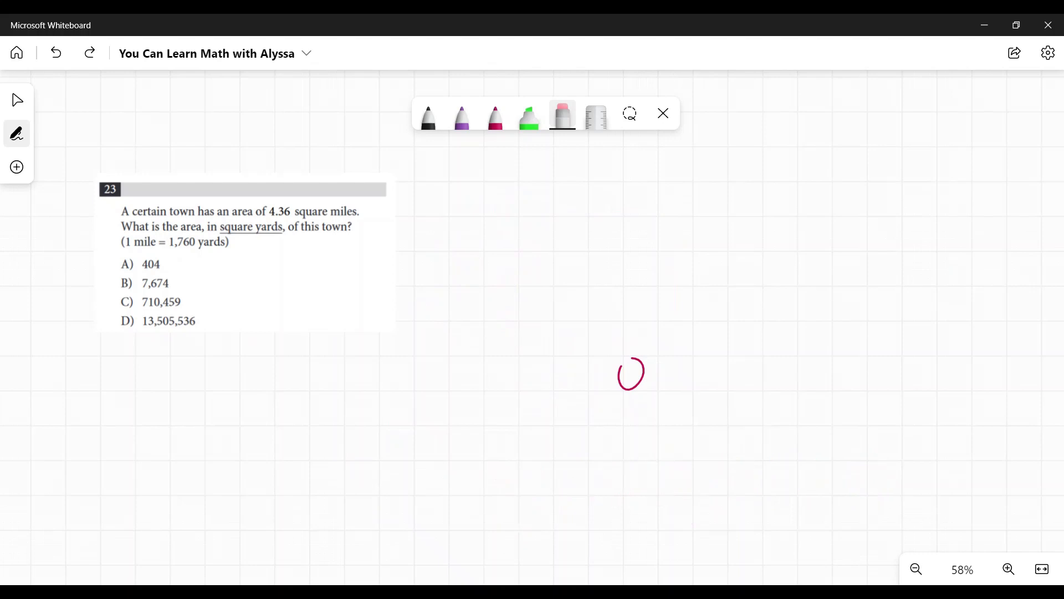
{"action": "left_click", "coordinate": [528, 115]}
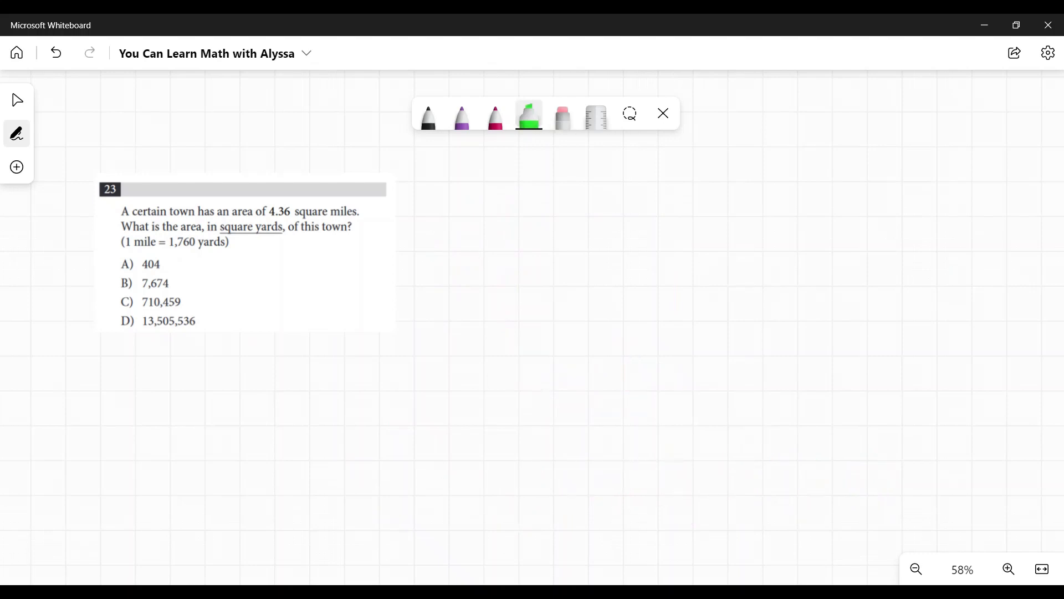